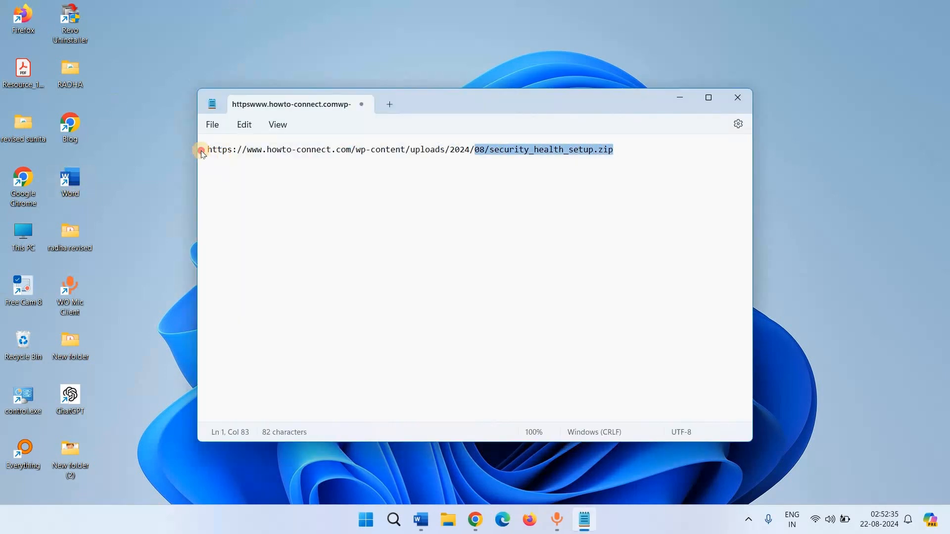
Step: Extract security_health_setup.zip in Downloads into a security_health_setup folder containing SecurityHealthSetup
key(ctrl+a)
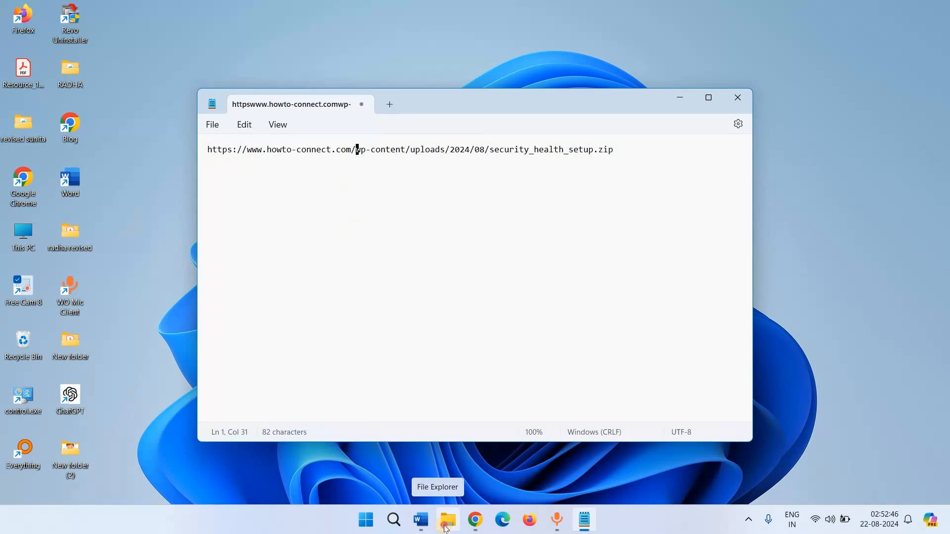
click(448, 519)
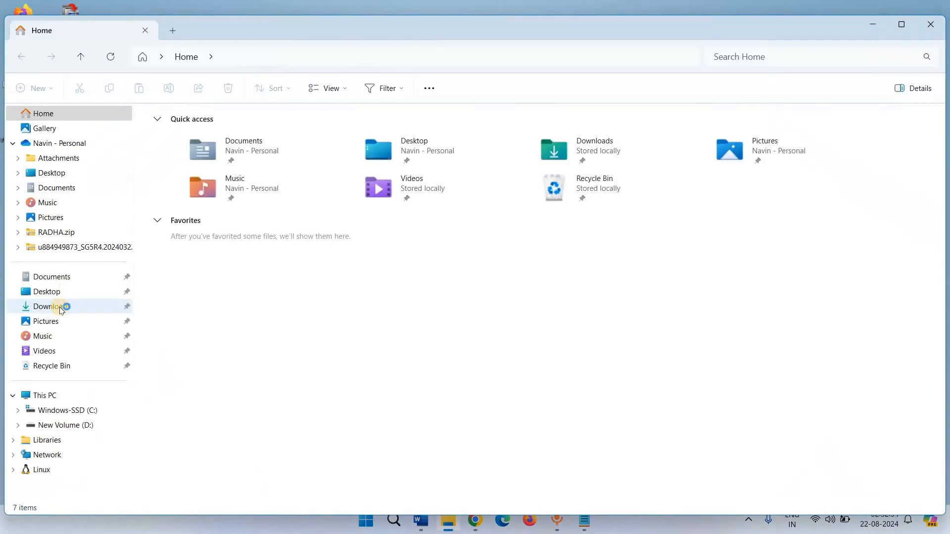
click(53, 306)
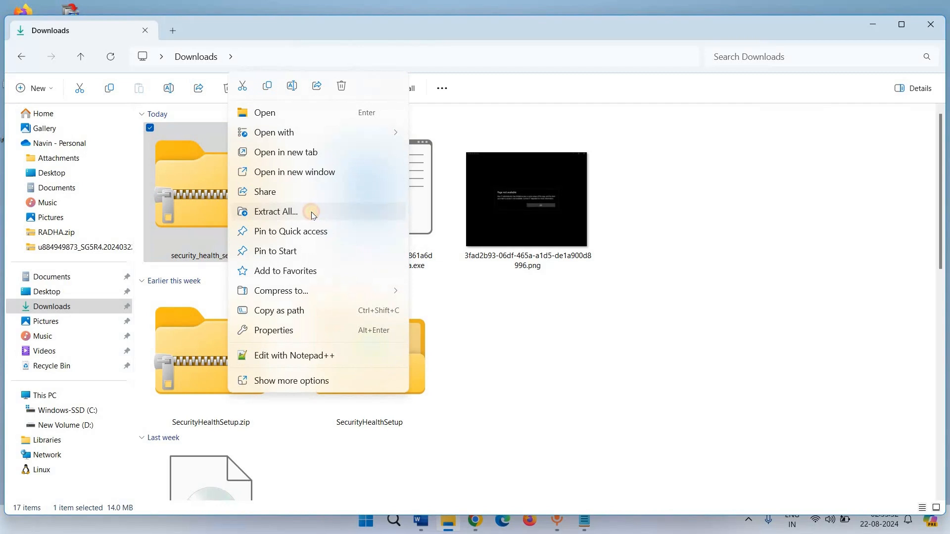
click(274, 212)
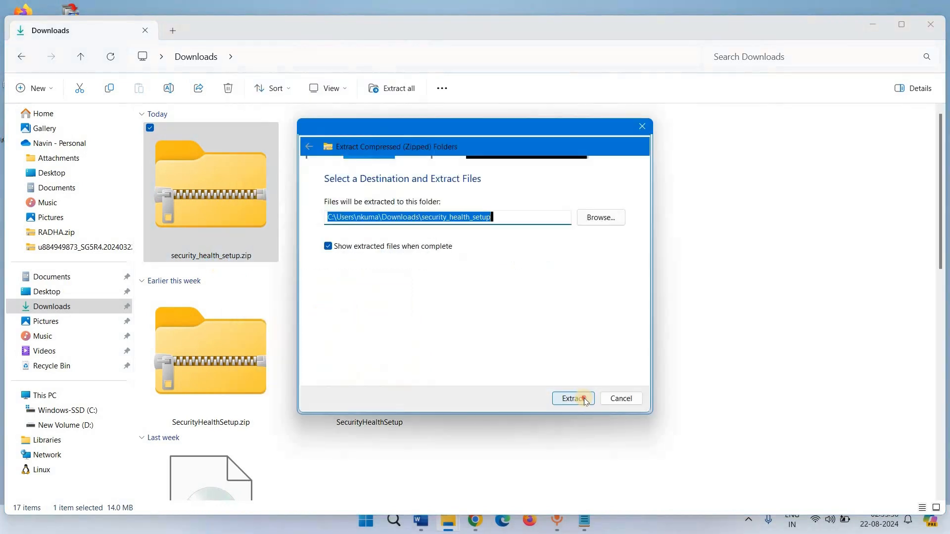
click(573, 398)
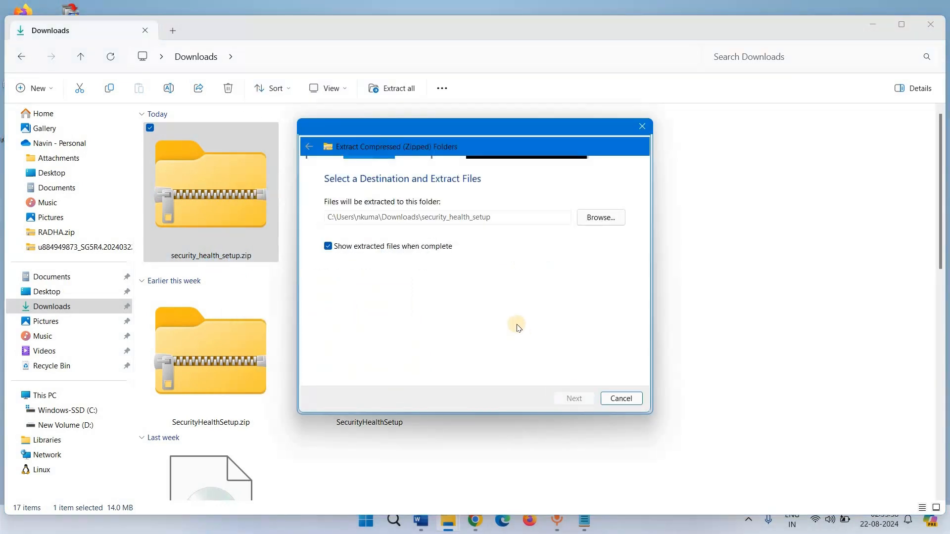
click(573, 397)
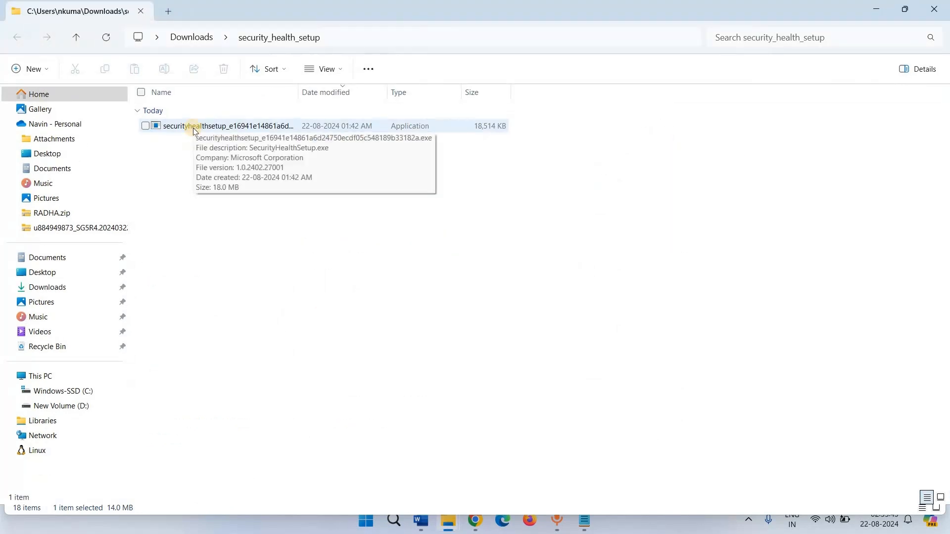
Step: Run the SecurityHealthSetup application as administrator and let its console window finish
click(225, 126)
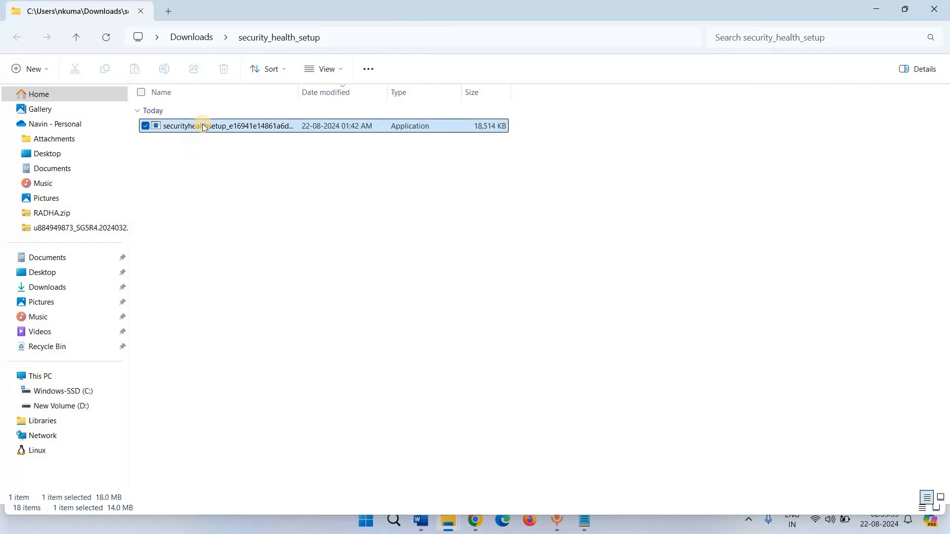
right_click(203, 125)
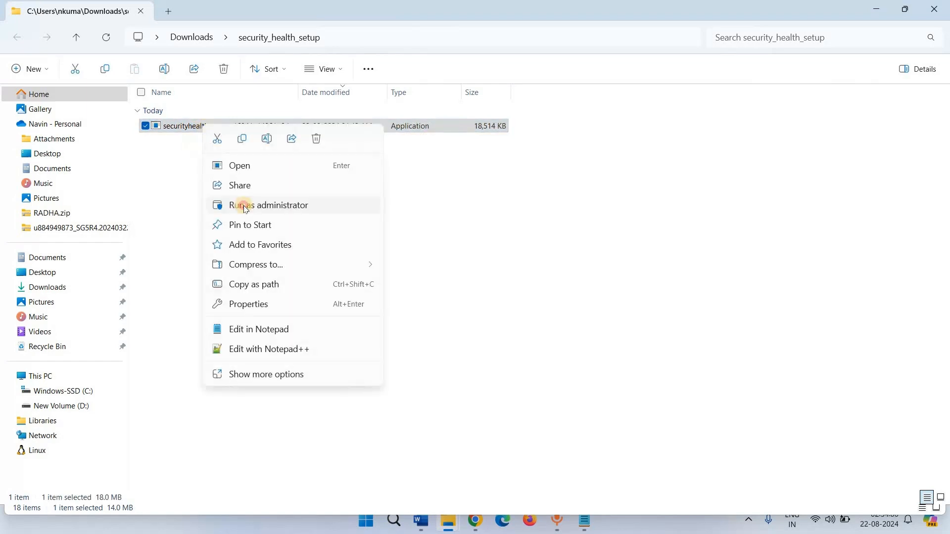
click(269, 206)
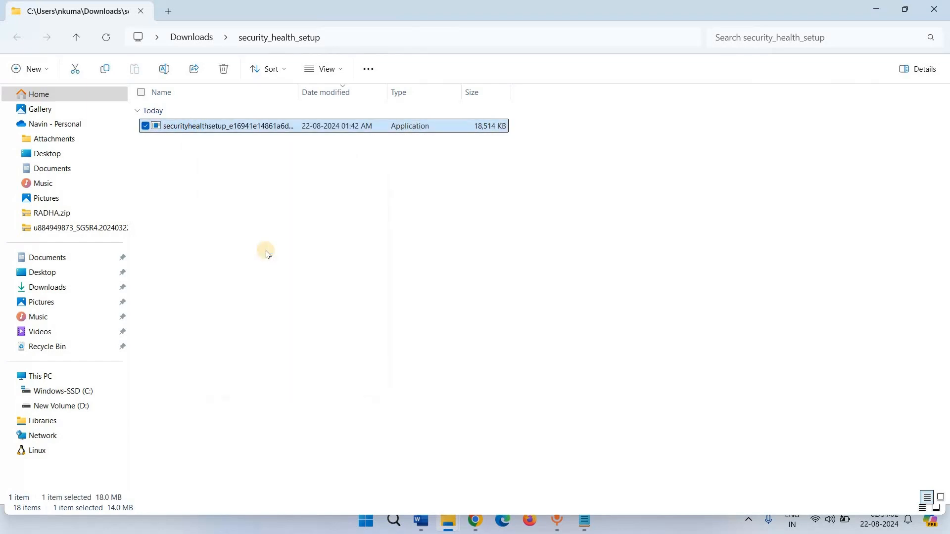
double_click(228, 126)
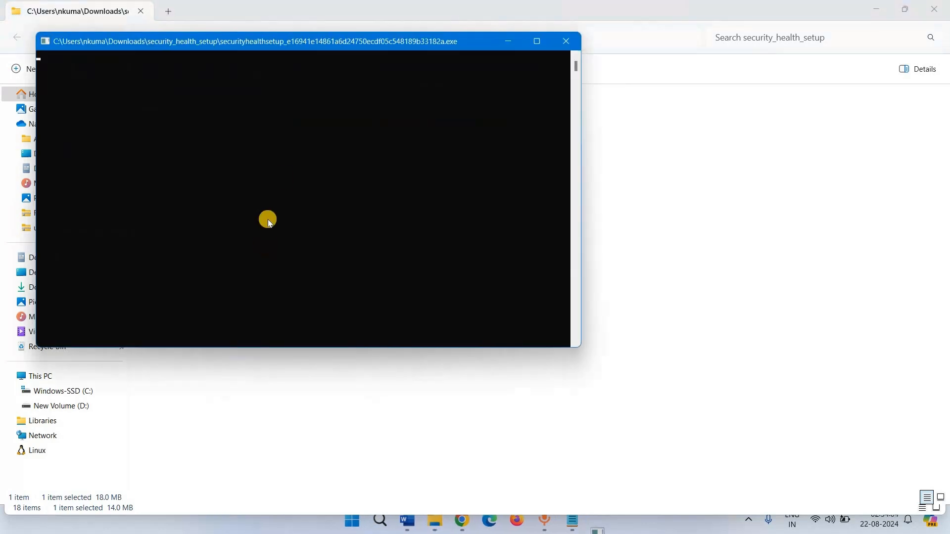
mouse_move(278, 251)
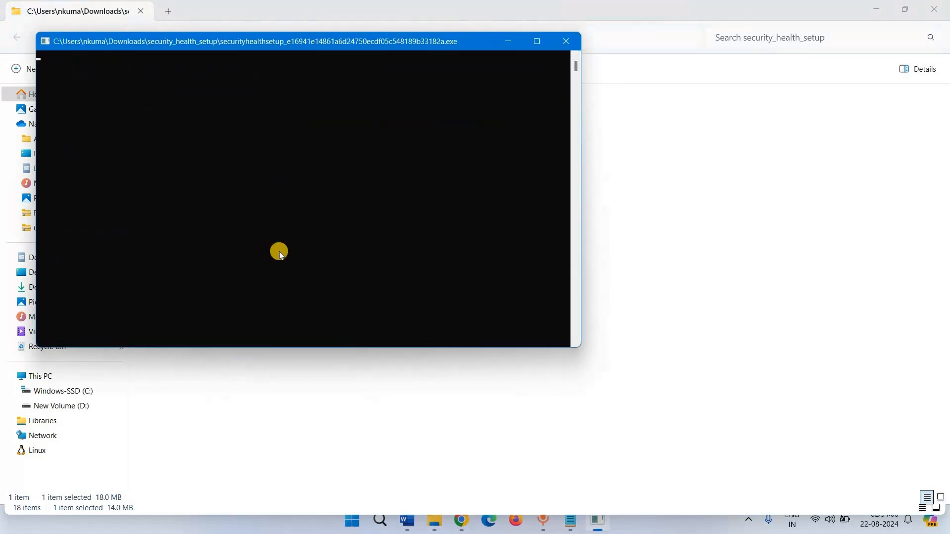
click(565, 41)
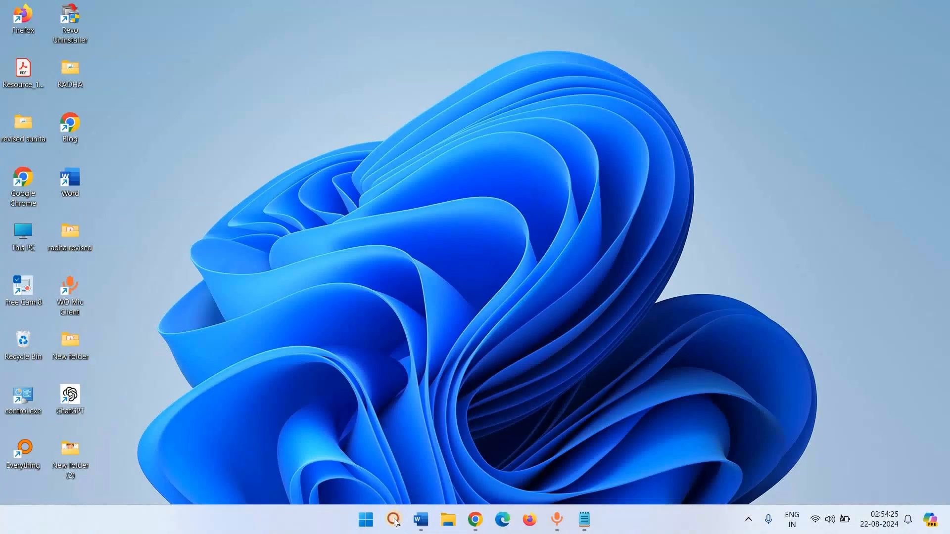
click(392, 520)
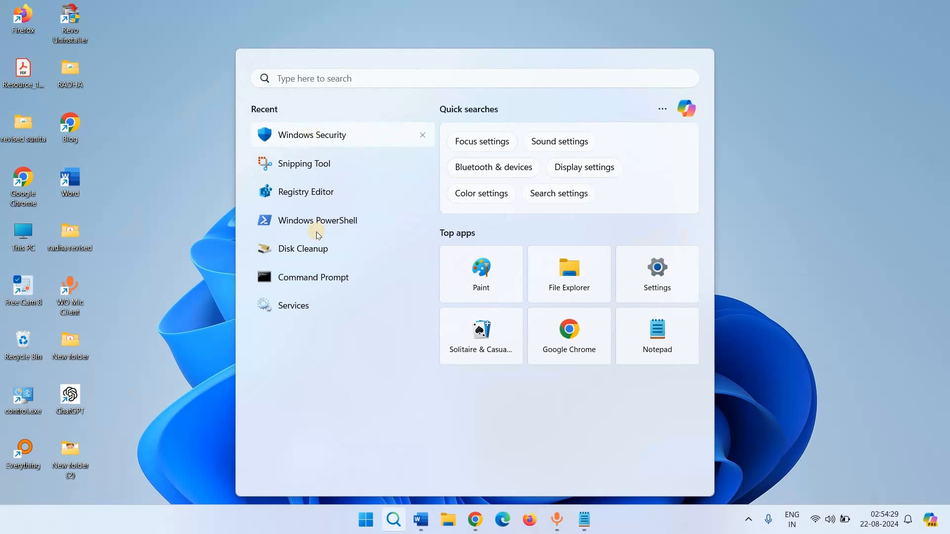
click(311, 135)
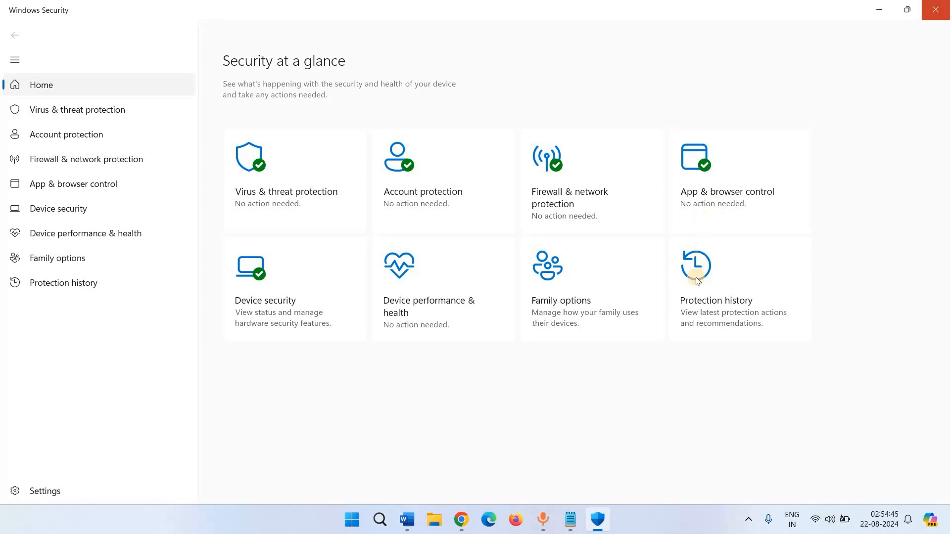
click(935, 10)
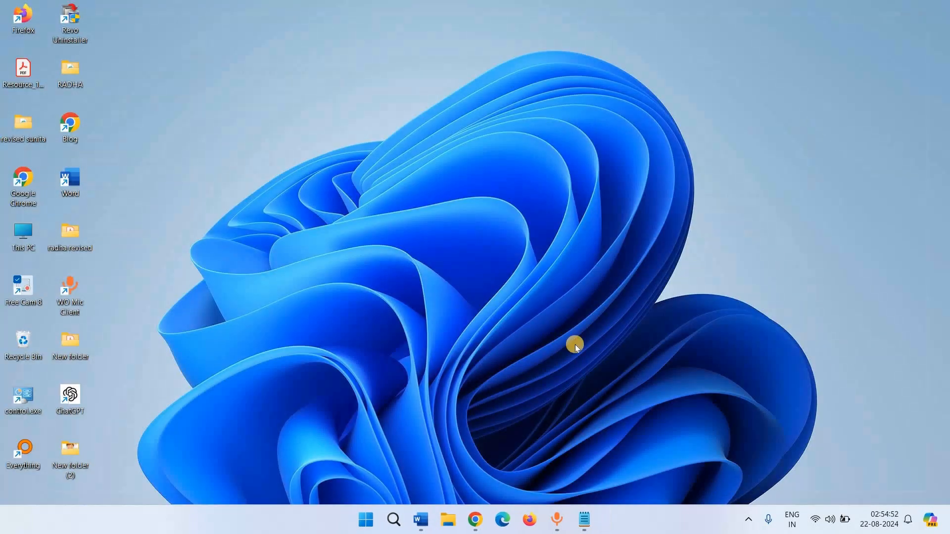
mouse_move(560, 351)
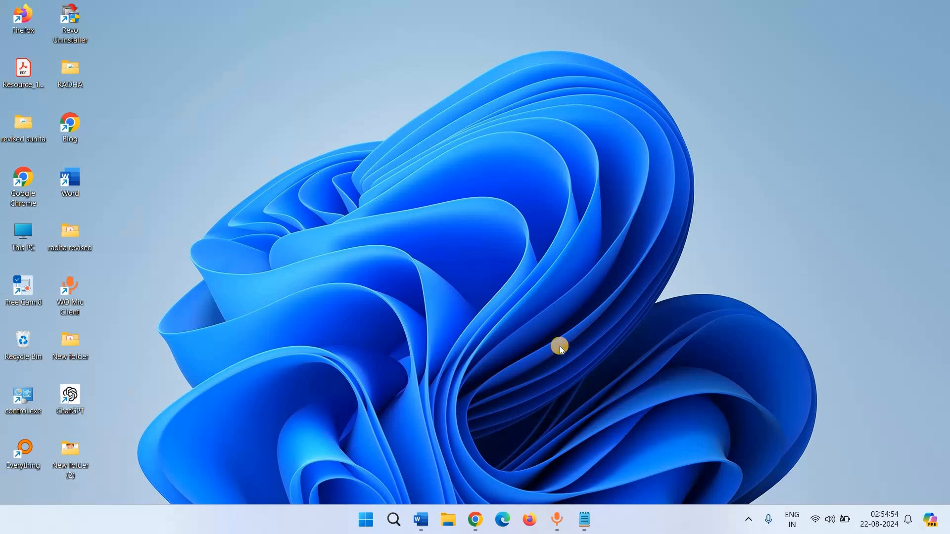
mouse_move(638, 453)
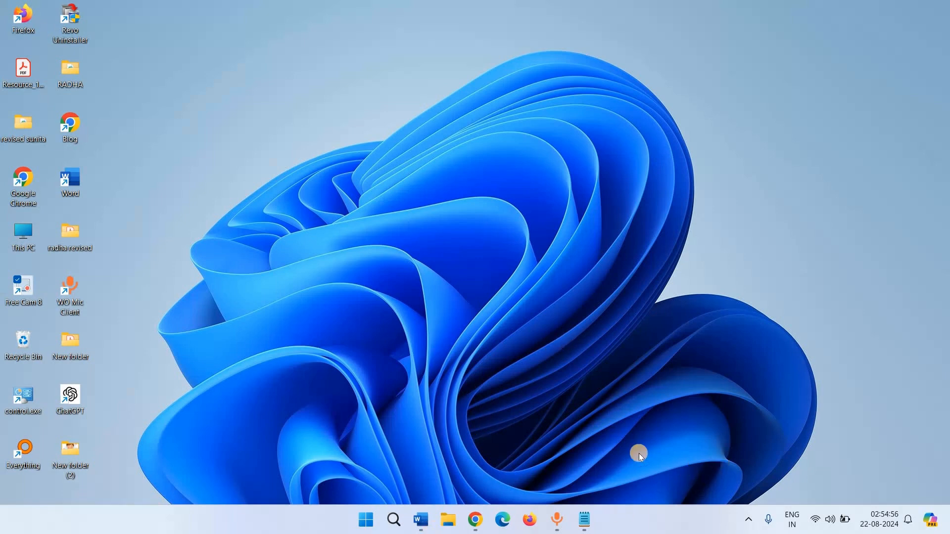